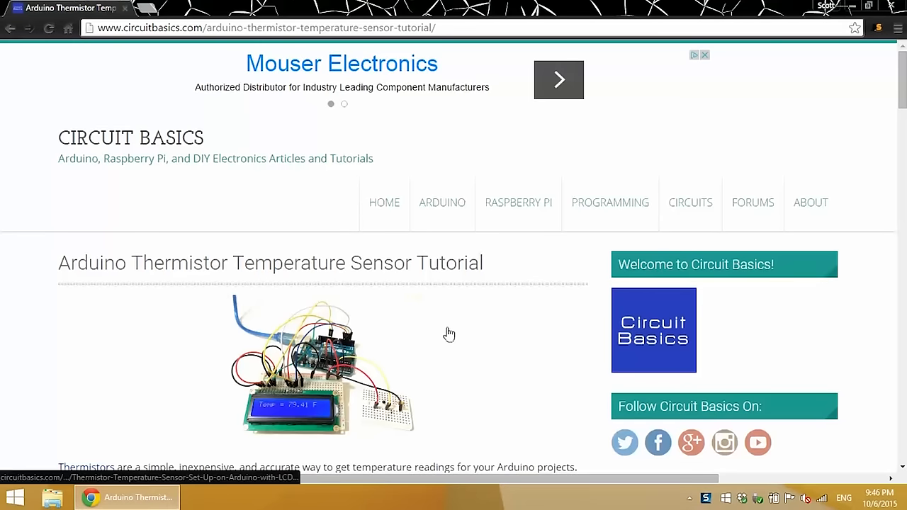
scroll("down", 3)
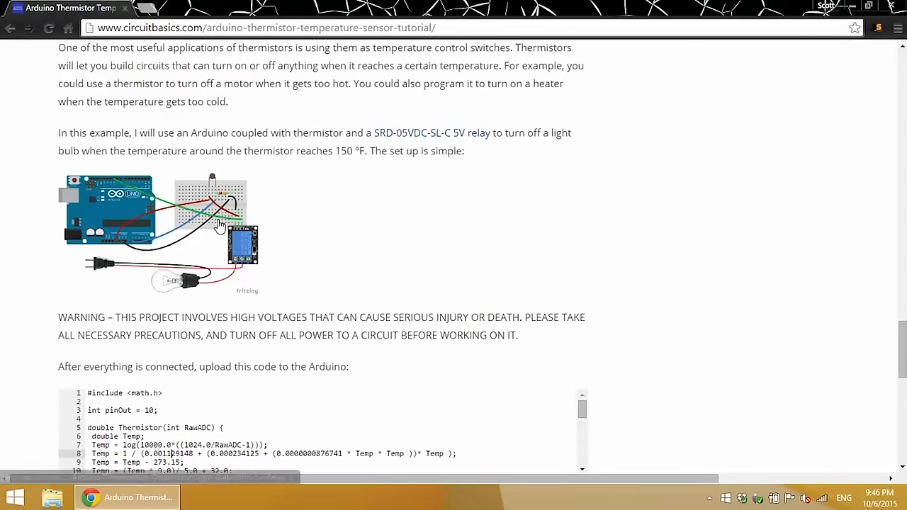